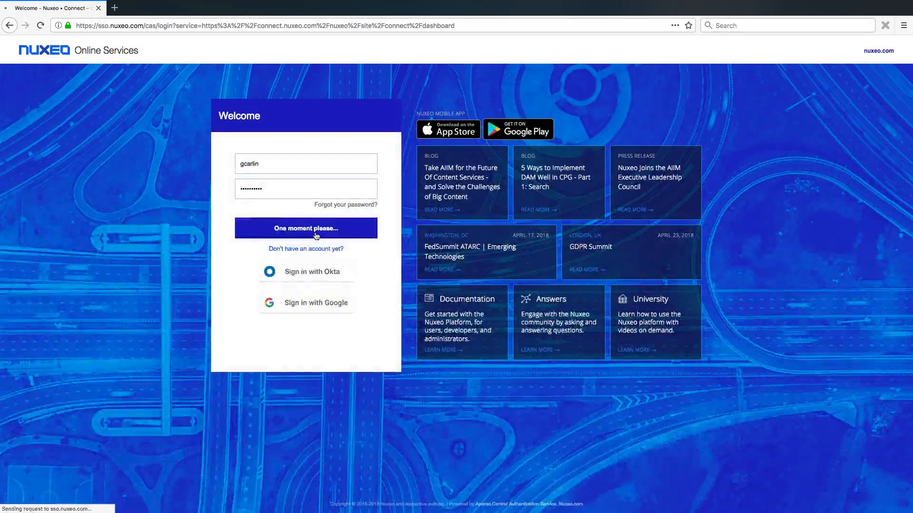
Sign in to Nuxeo Online Services and view the available distribution downloads.
left_click(306, 228)
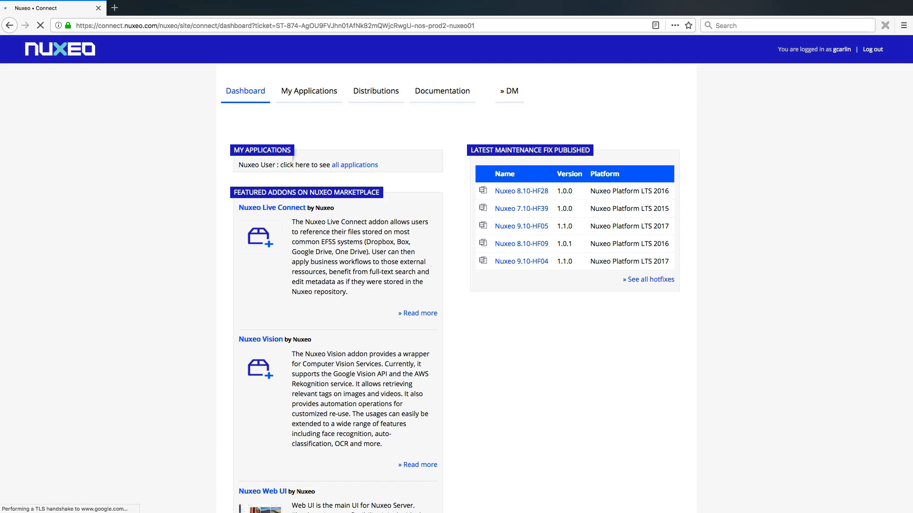
left_click(375, 90)
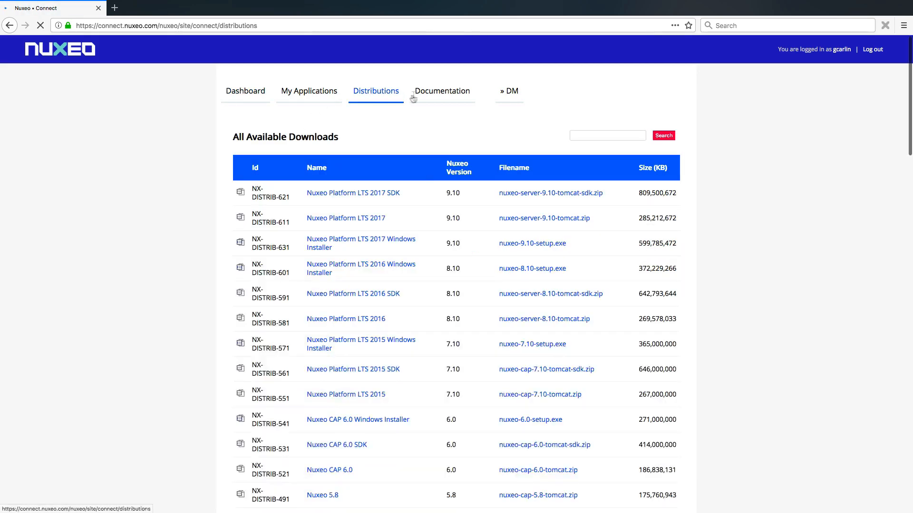
left_click(442, 91)
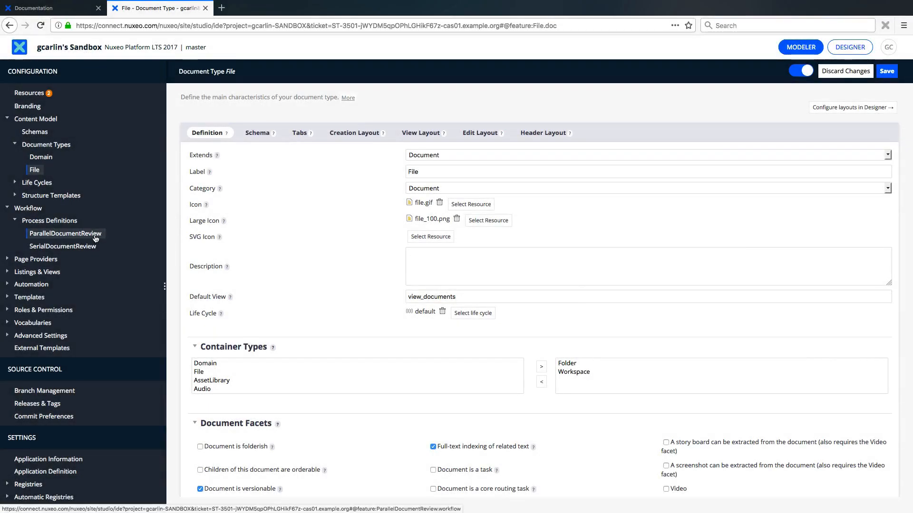
View the ParallelDocumentReview workflow graph and browse the csv XML extension.
left_click(65, 234)
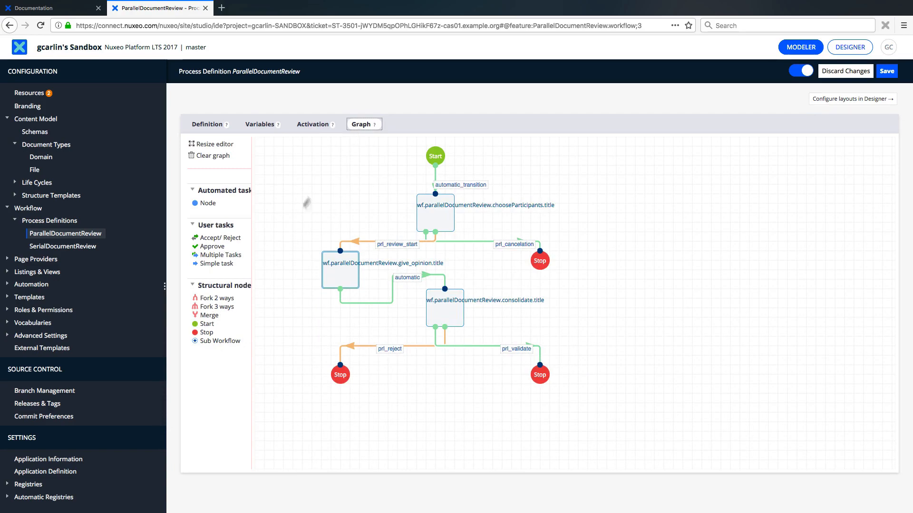
left_click(7, 285)
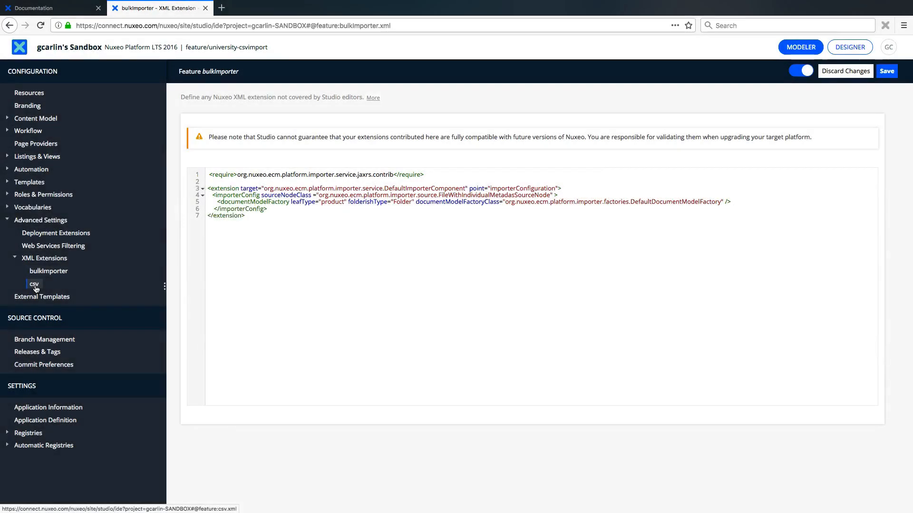
left_click(34, 285)
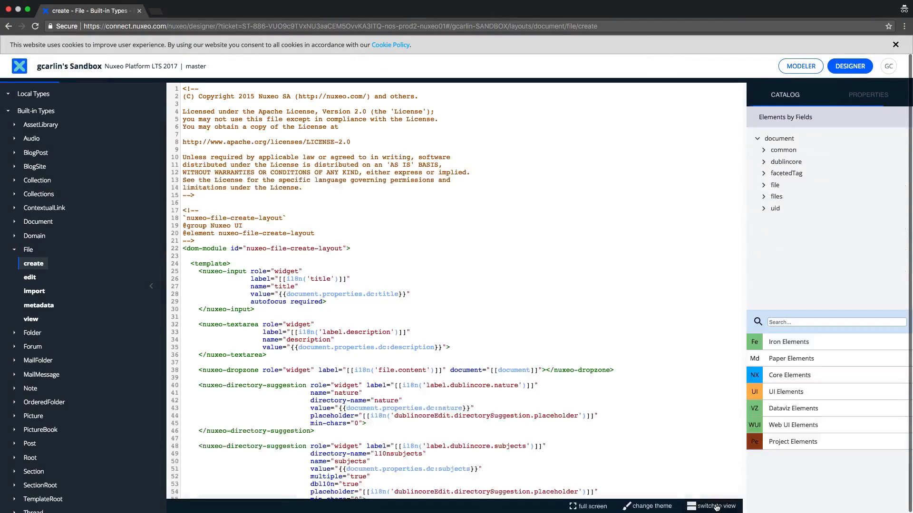
Scroll through the voidChain automation chain to the Context.FetchDocument operation.
scroll("down", 3)
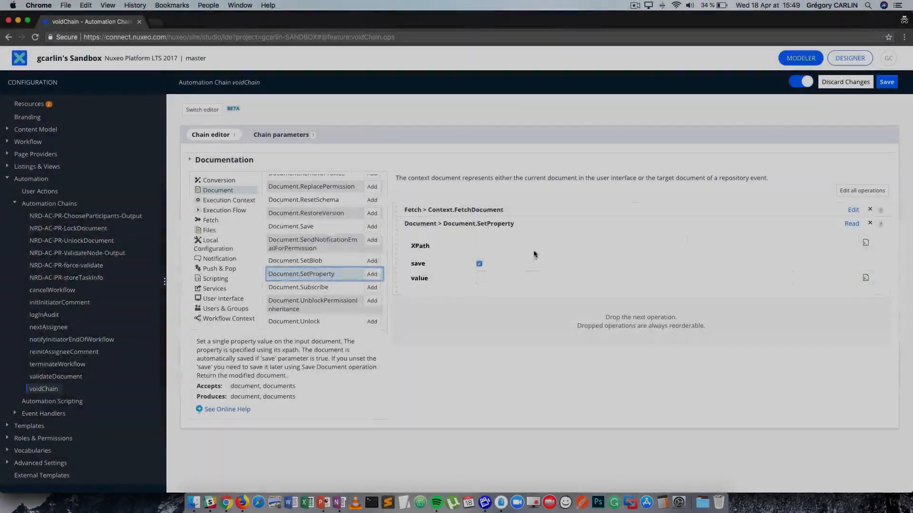
Enter 'dc' in the XPath field and pick a Dublin Core property.
type("dc:")
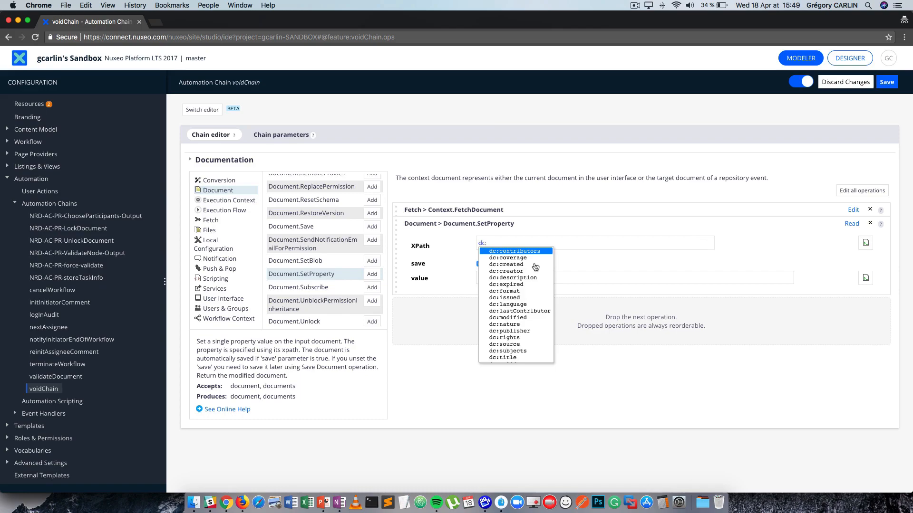
left_click(502, 357)
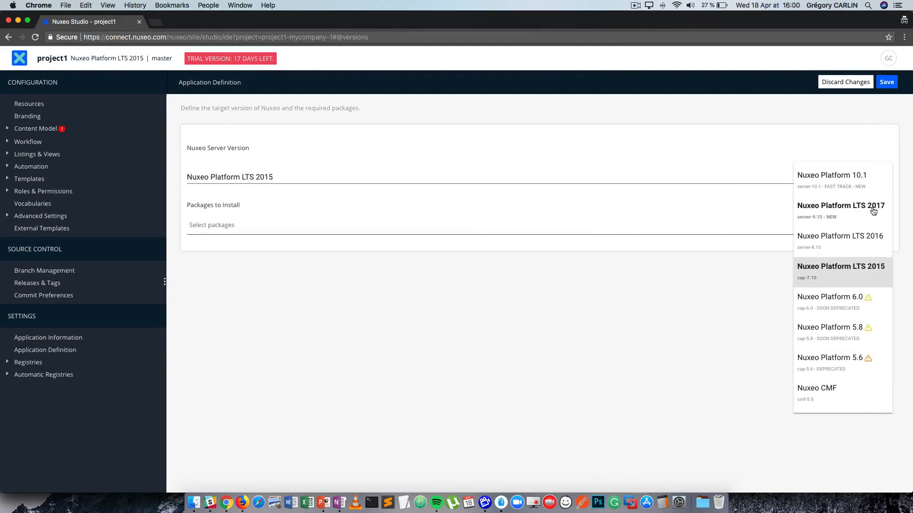
Target Nuxeo Platform LTS 2017, add the Nuxeo Web UI package, and save project1.
left_click(840, 206)
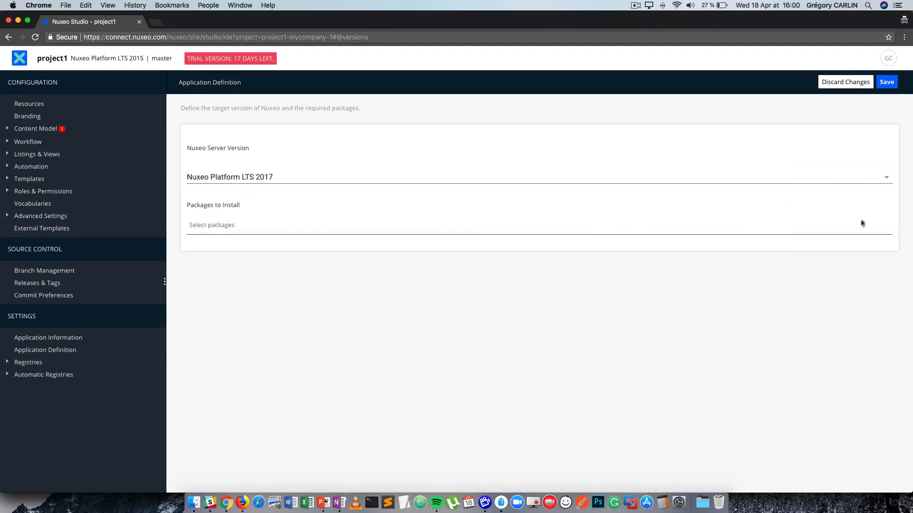
type("web")
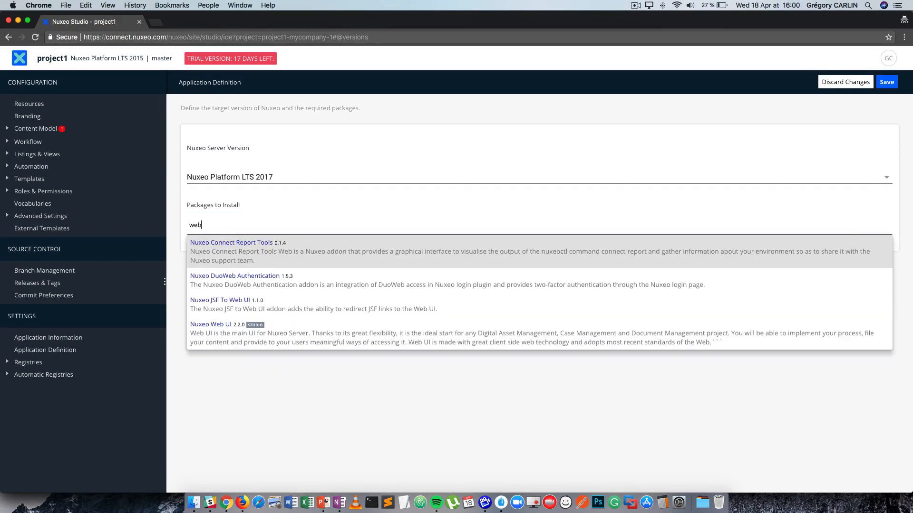
mouse_move(777, 335)
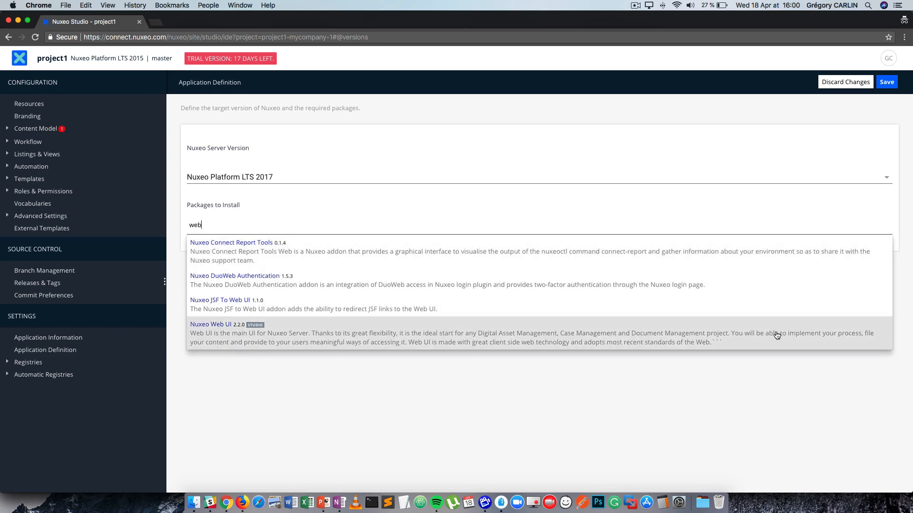
left_click(211, 333)
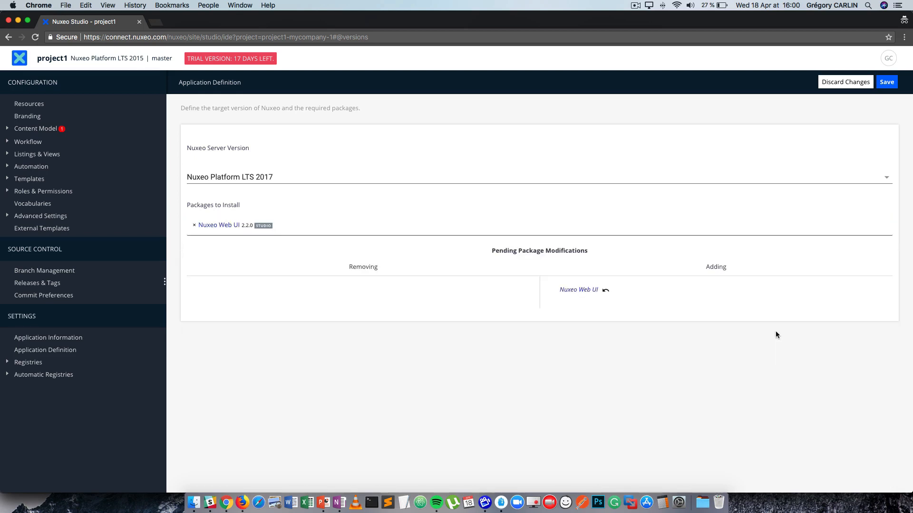
left_click(887, 81)
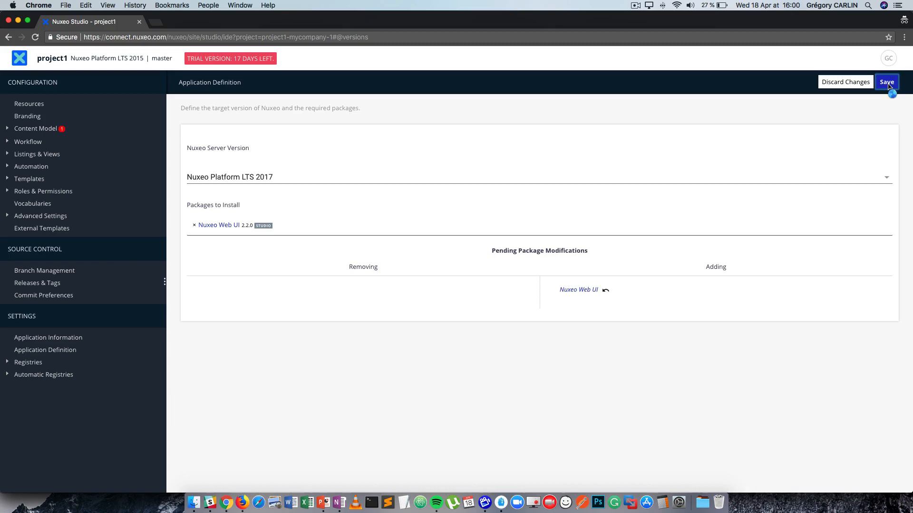
left_click(887, 82)
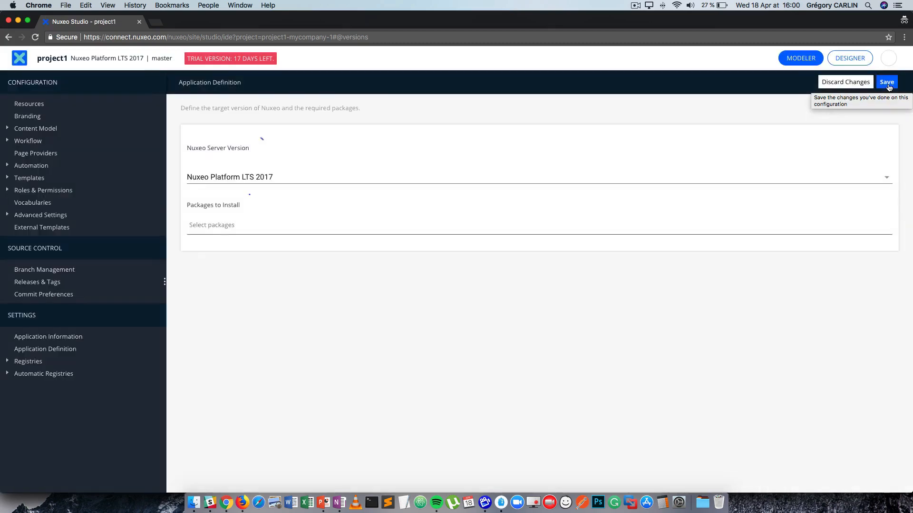
left_click(211, 225)
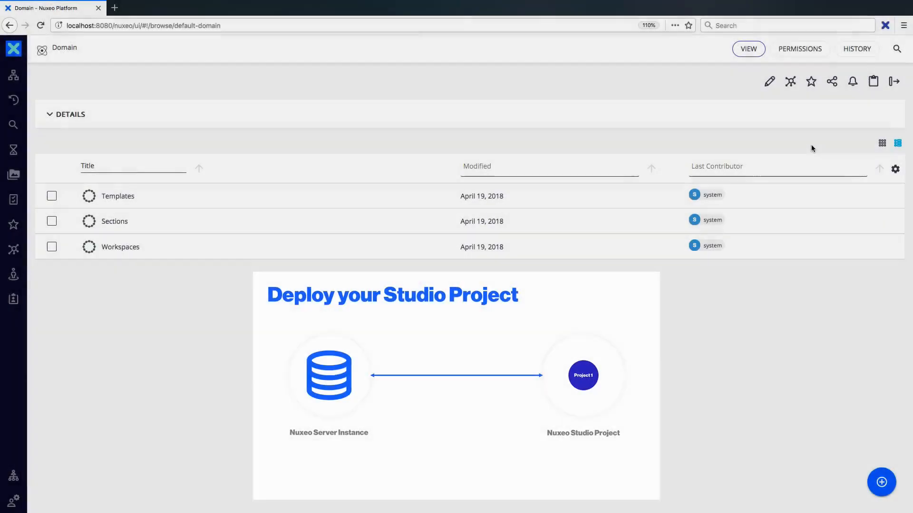
Hot-reload project1 onto the local Nuxeo server from the Nuxeo Dev Tools extension.
left_click(885, 25)
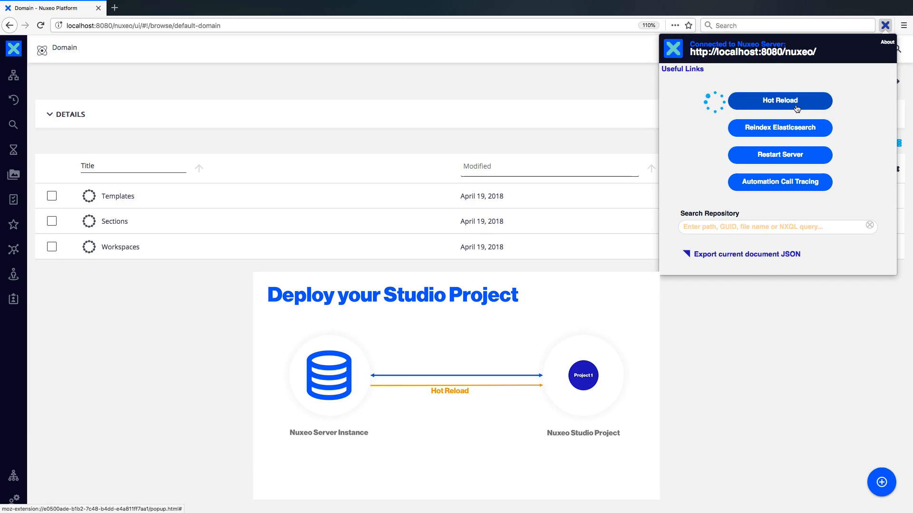
left_click(779, 101)
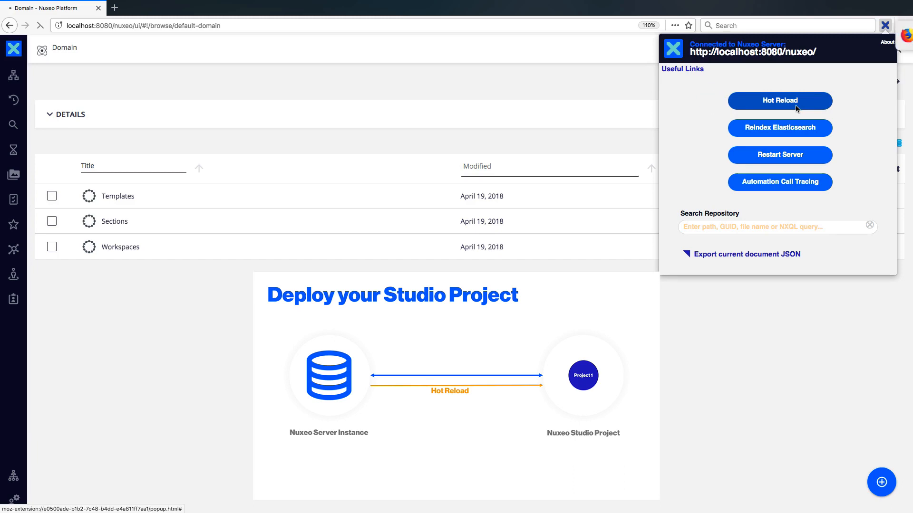
left_click(780, 100)
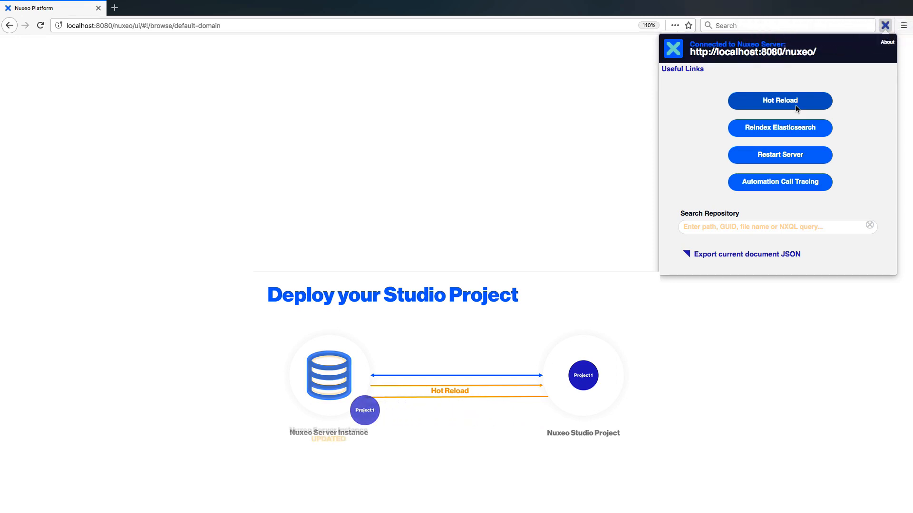
left_click(780, 101)
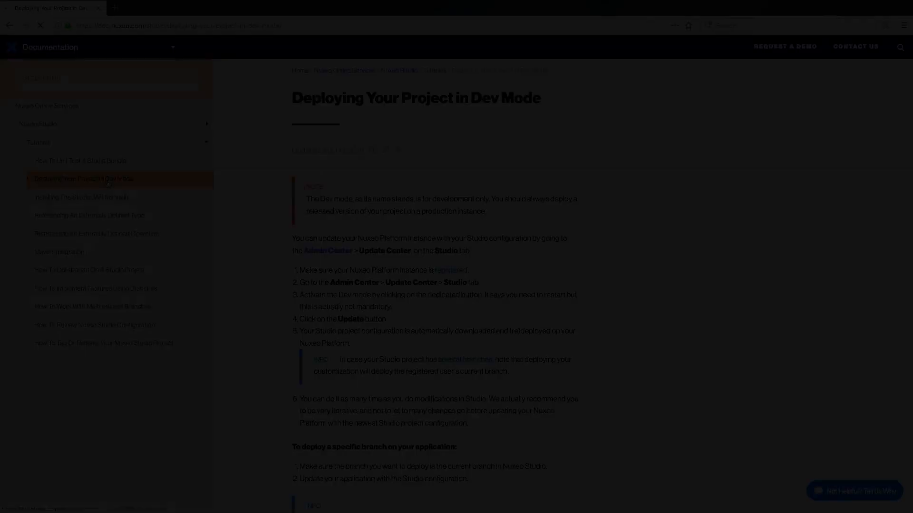
Open the Installing The Studio JAR Manually tutorial from the documentation sidebar.
left_click(82, 197)
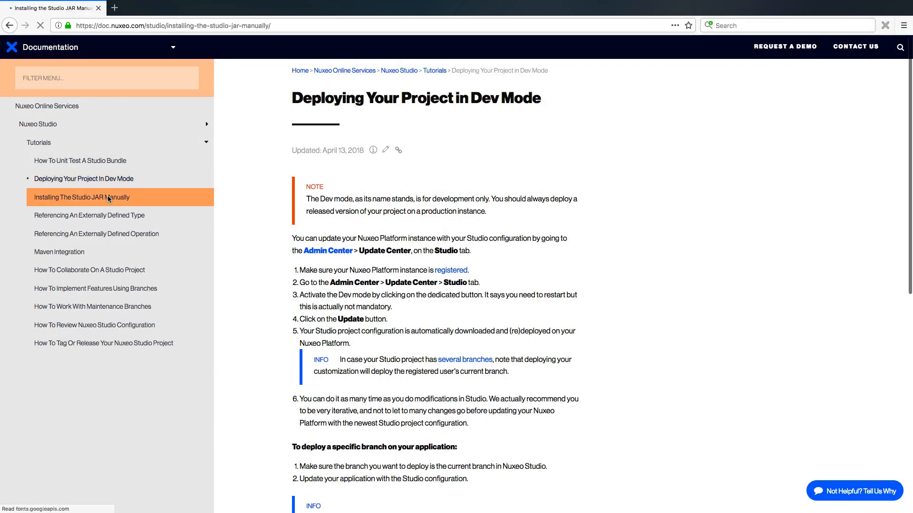
left_click(81, 197)
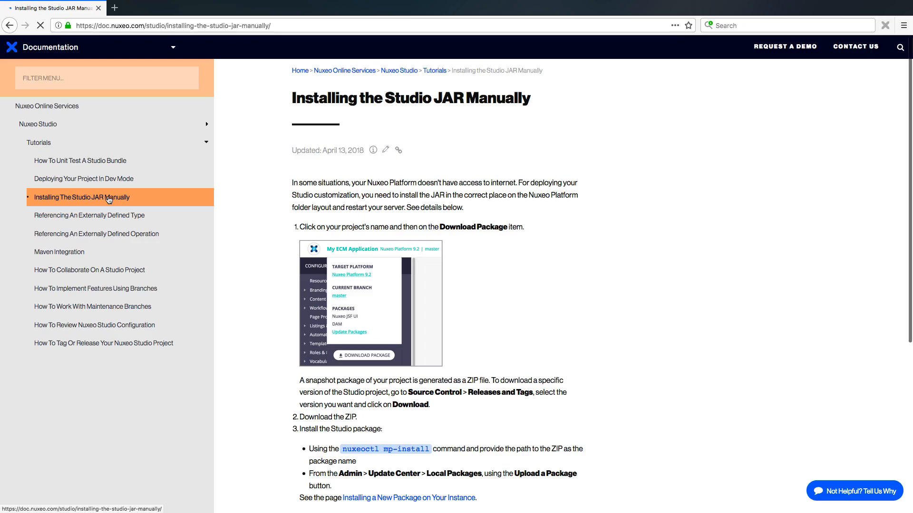